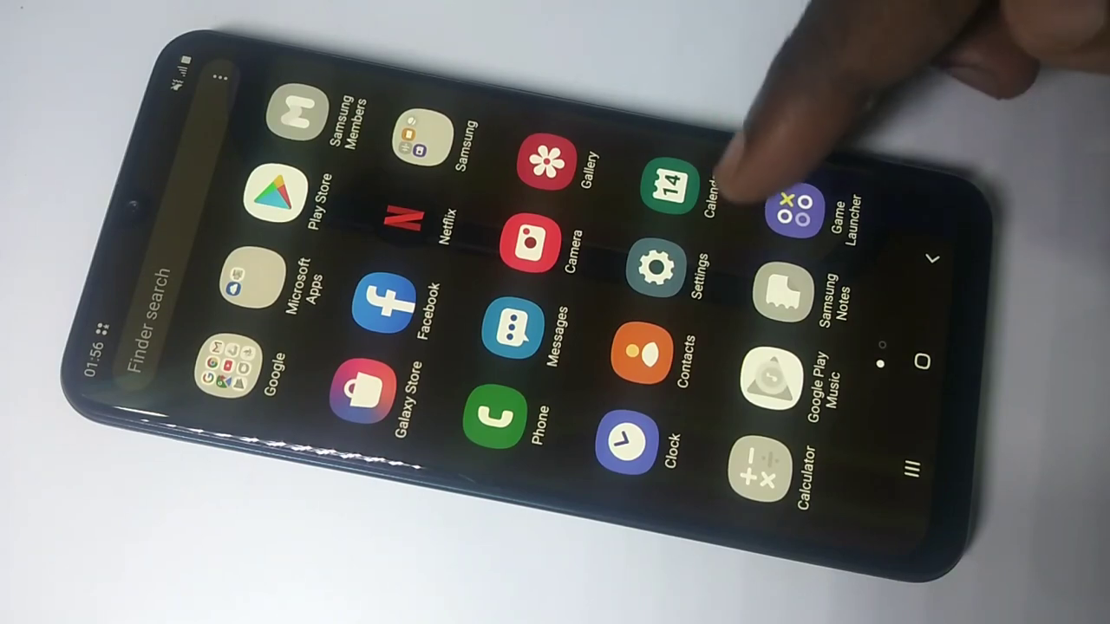
- Launch the Settings app from the app drawer
{"action": "left_click", "coordinate": [655, 267]}
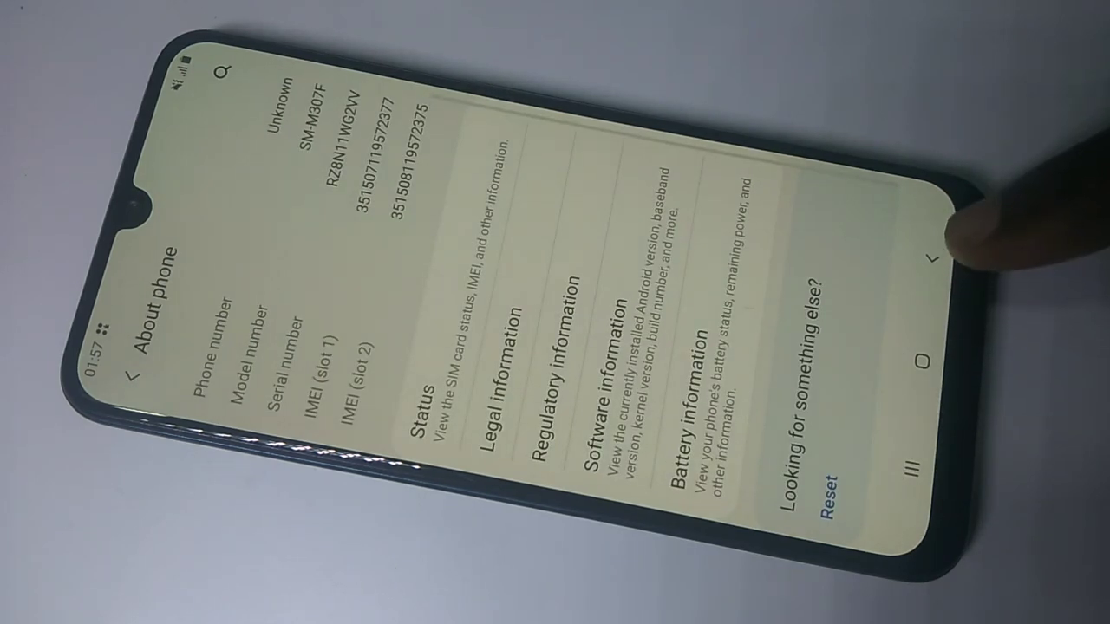
- Leave About phone and scroll Developer options down to the Debugging section
{"action": "left_click", "coordinate": [137, 363]}
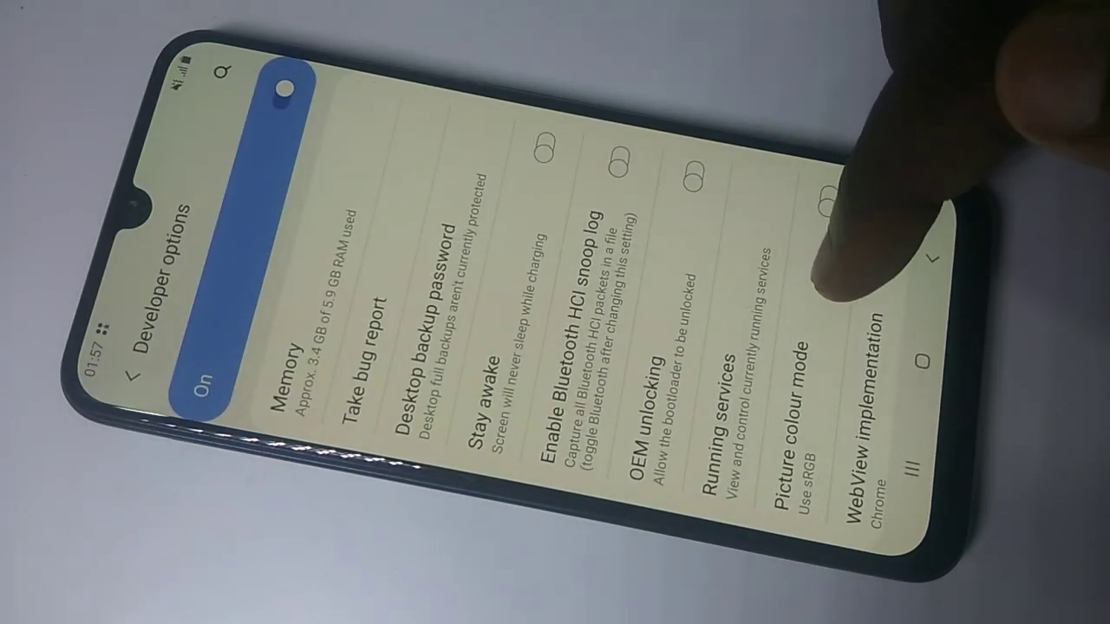
{"action": "scroll", "scroll_direction": "down", "scroll_amount": 3}
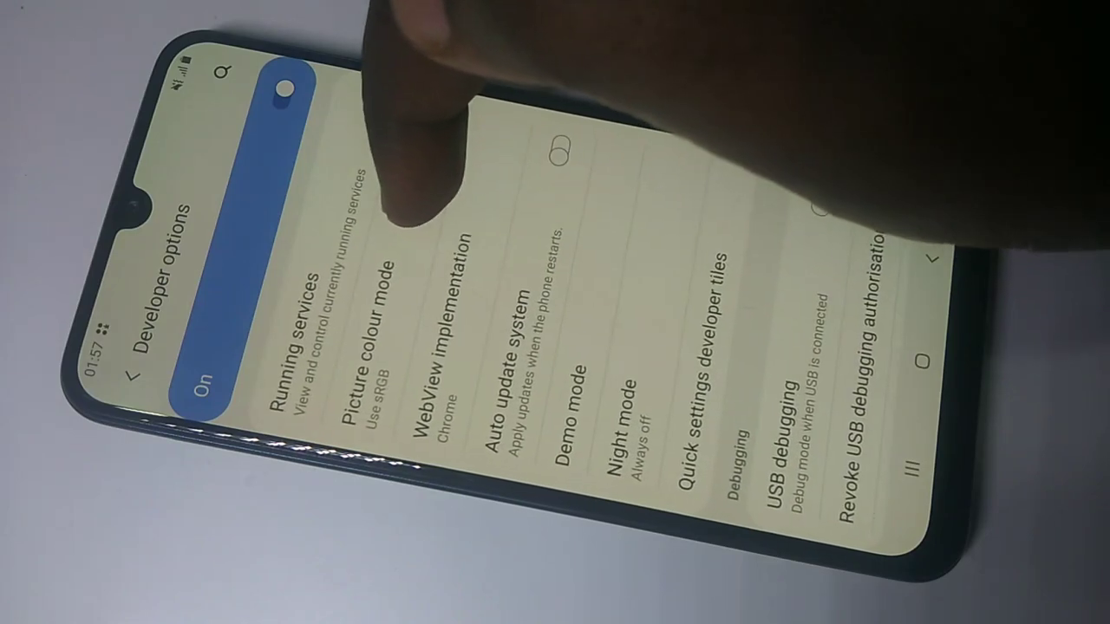
{"action": "scroll", "scroll_direction": "down", "scroll_amount": 3}
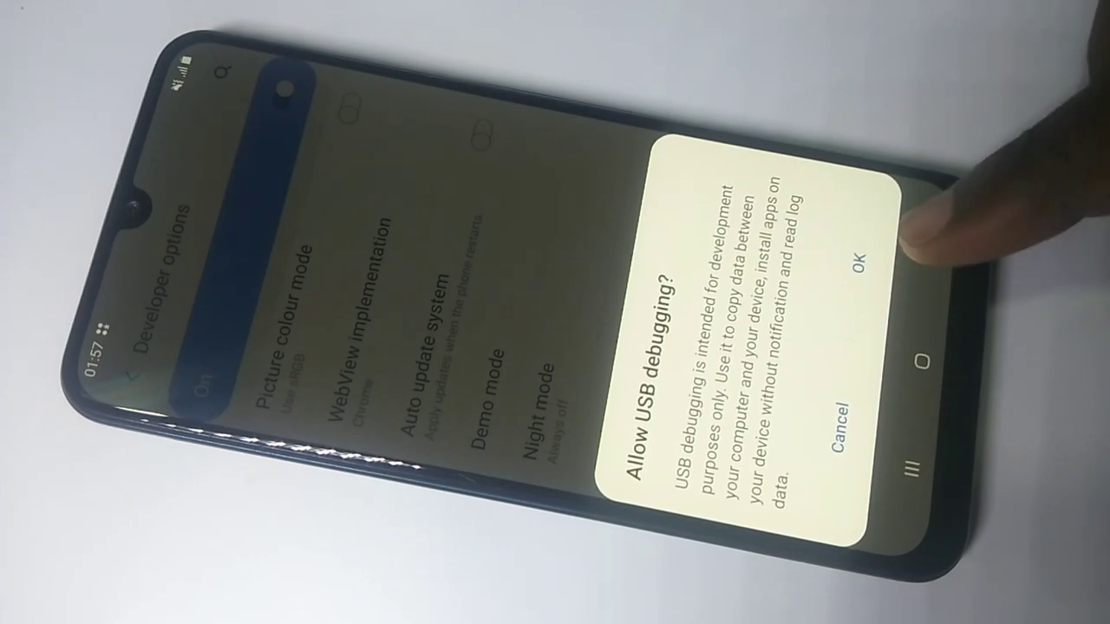
- Confirm OK in the Allow USB debugging dialog so USB debugging is enabled
{"action": "left_click", "coordinate": [867, 264]}
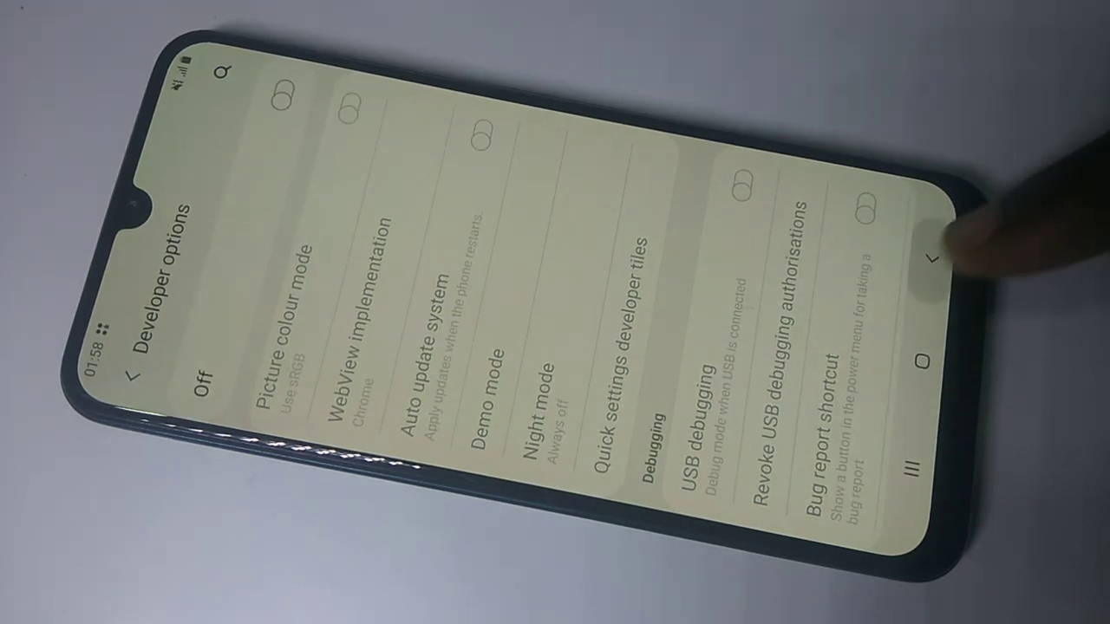
- Go back from the switched-off Developer options to the main Settings list
{"action": "left_click", "coordinate": [135, 378]}
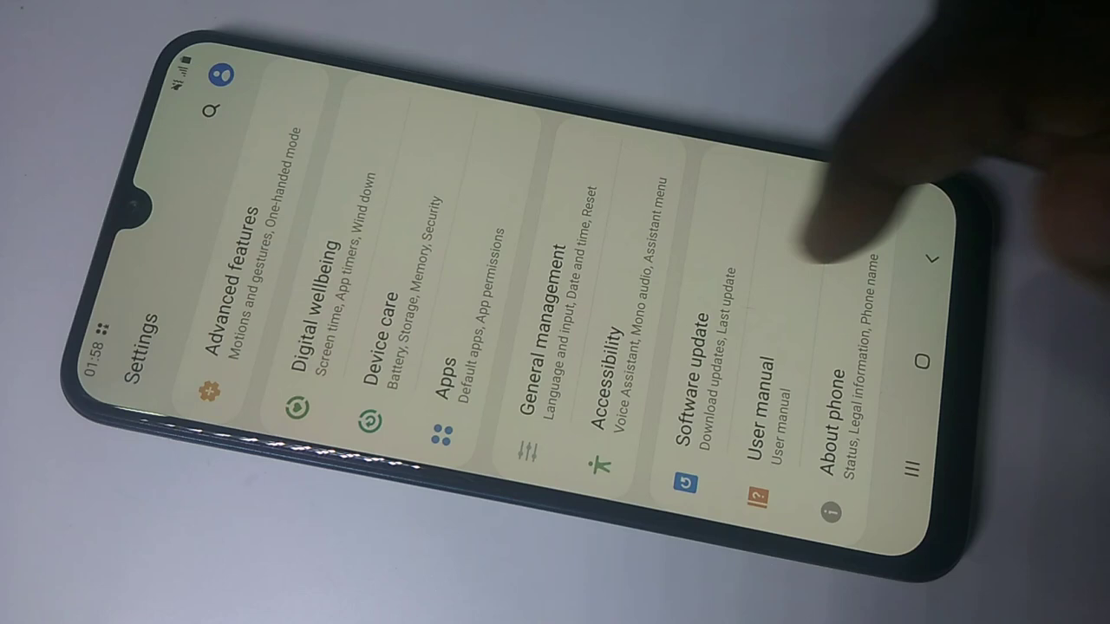